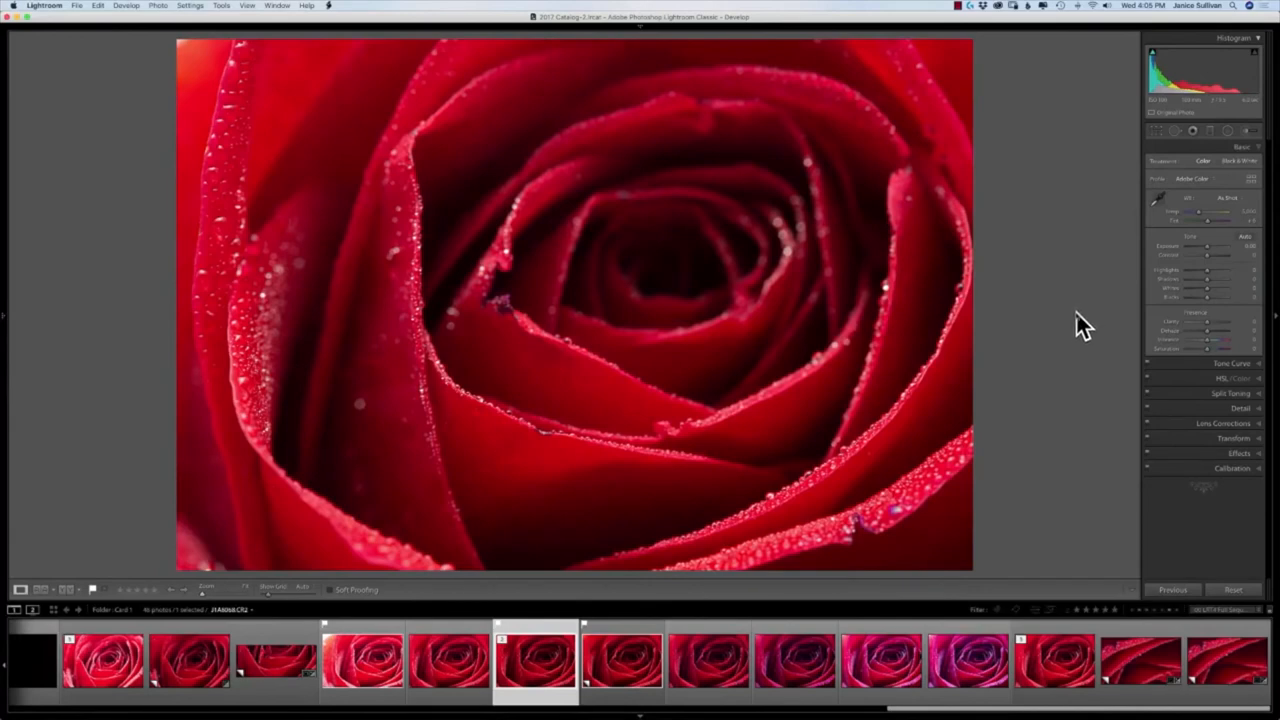
mouse_move(1084, 340)
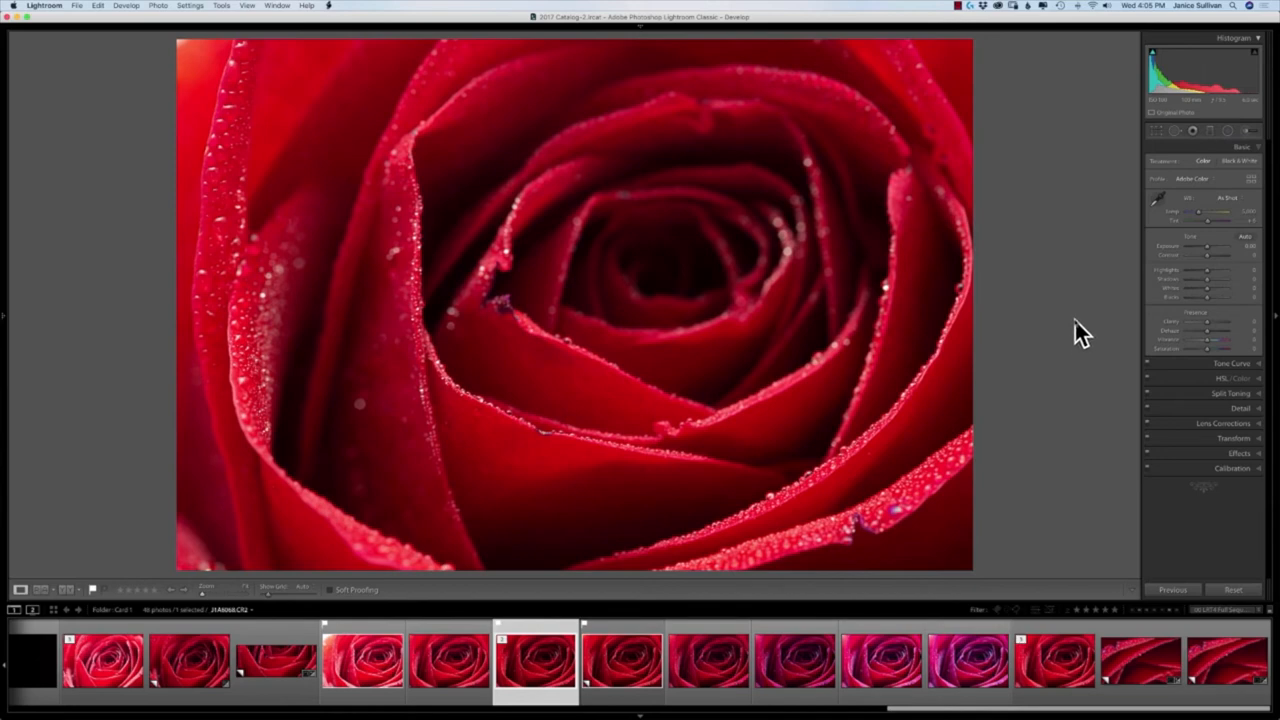
mouse_move(1200, 236)
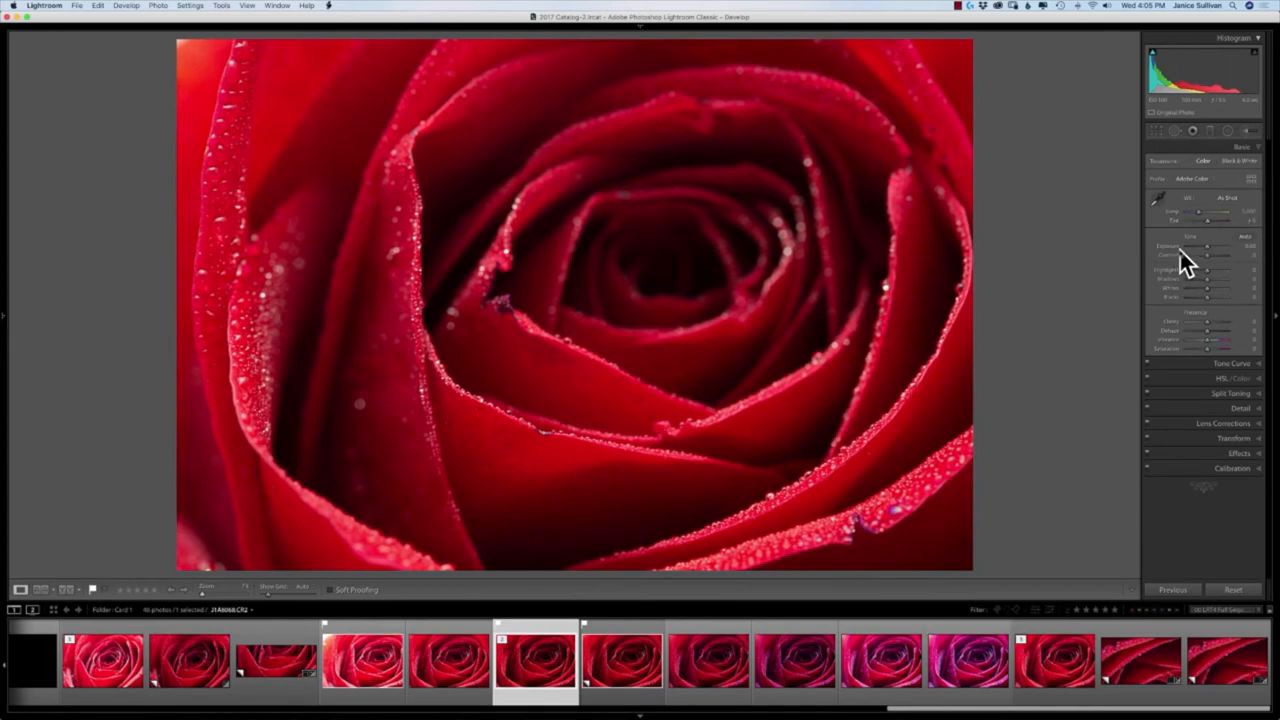
mouse_move(1184, 264)
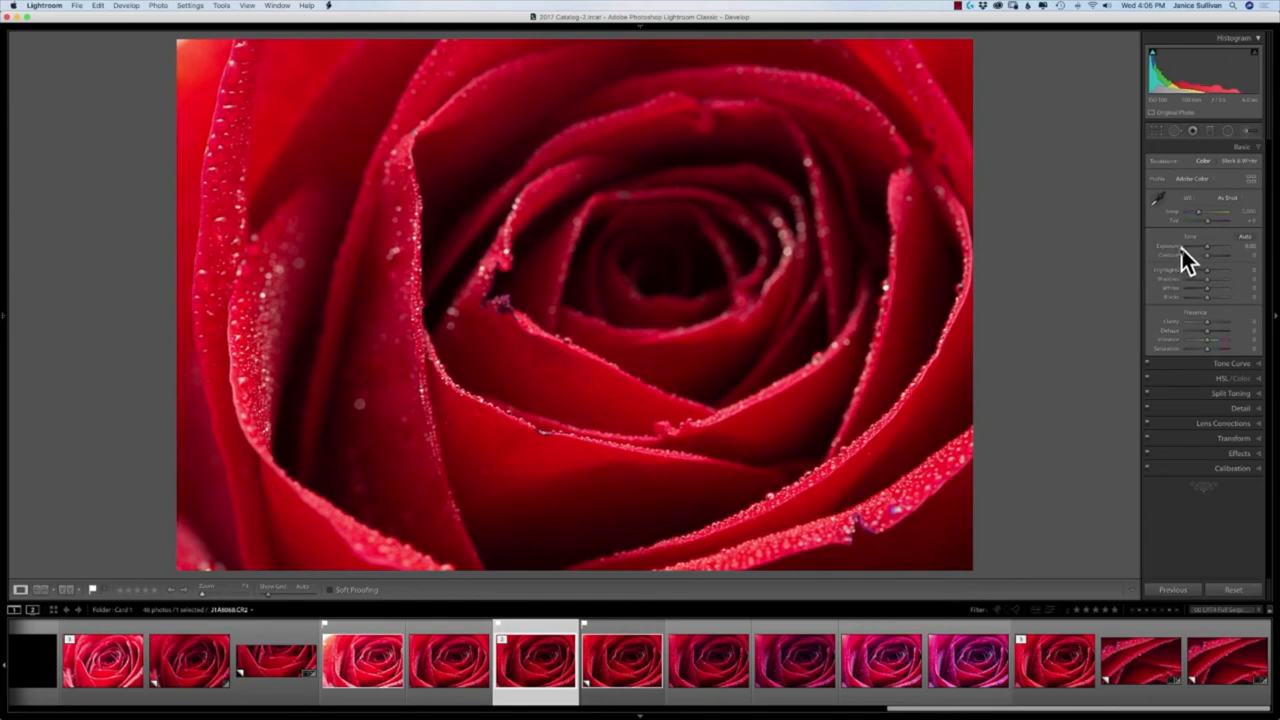
mouse_move(1184, 260)
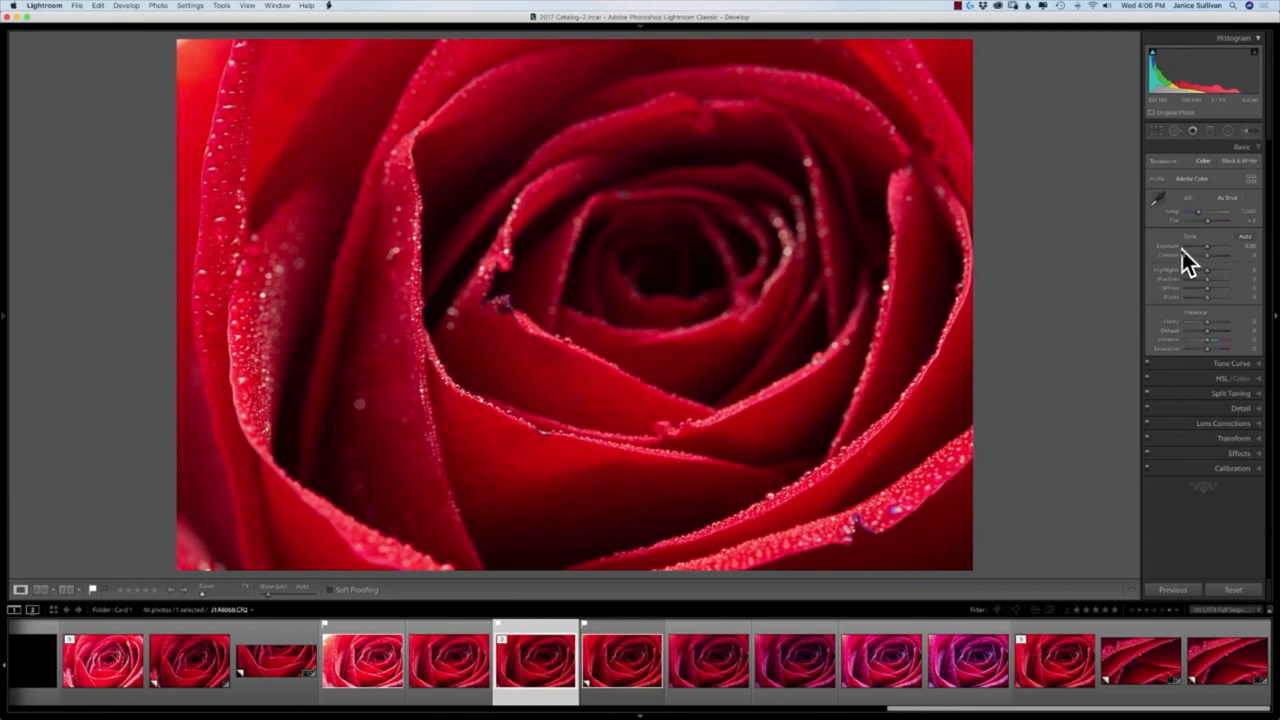
mouse_move(1164, 264)
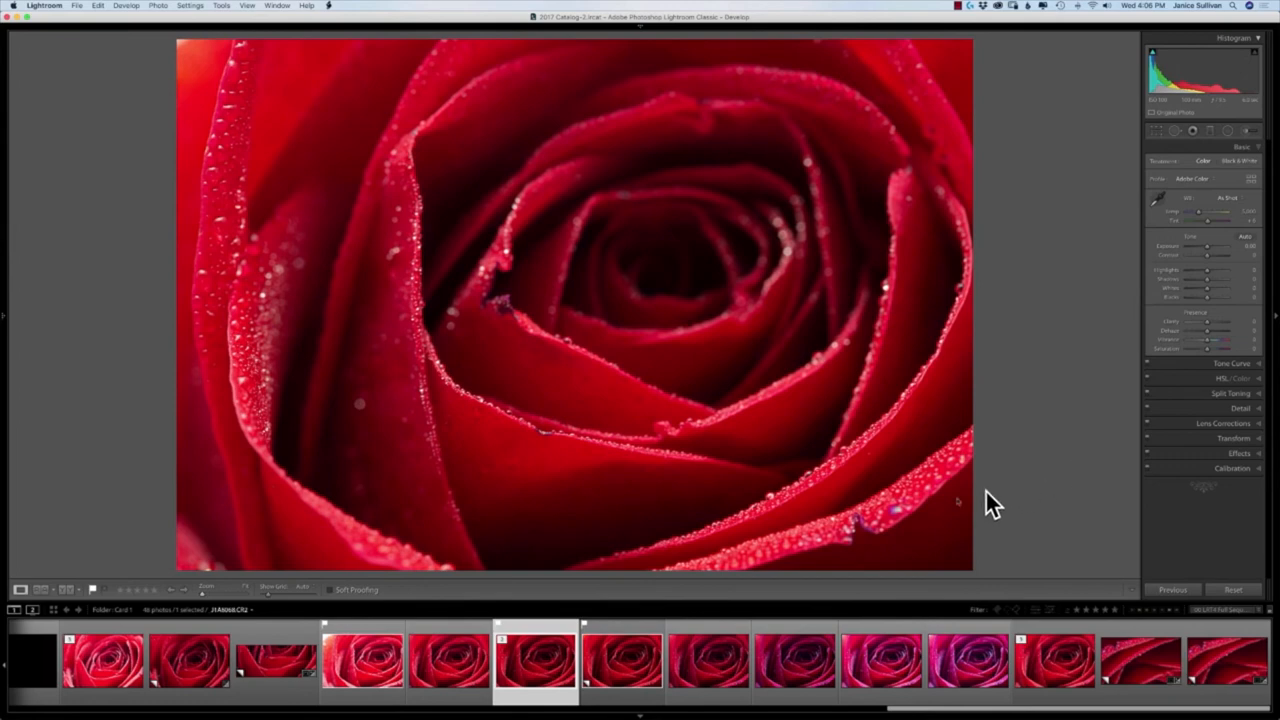
mouse_move(844, 384)
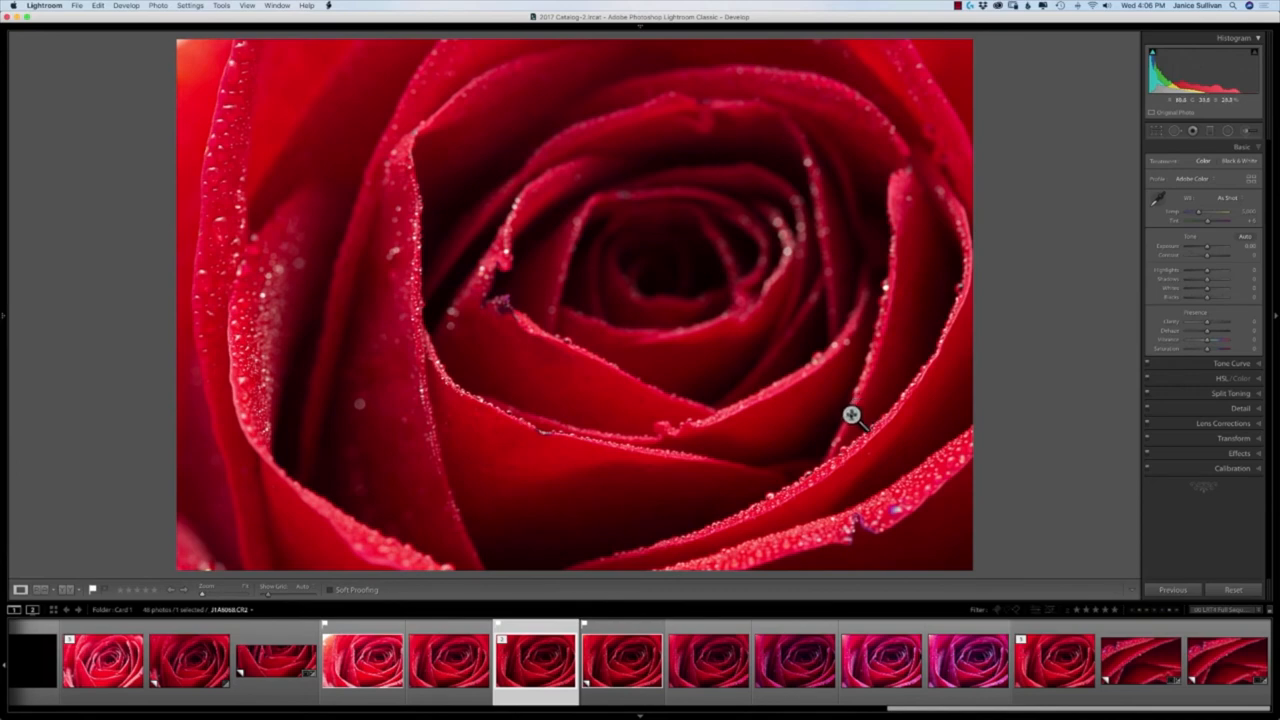
mouse_move(836, 442)
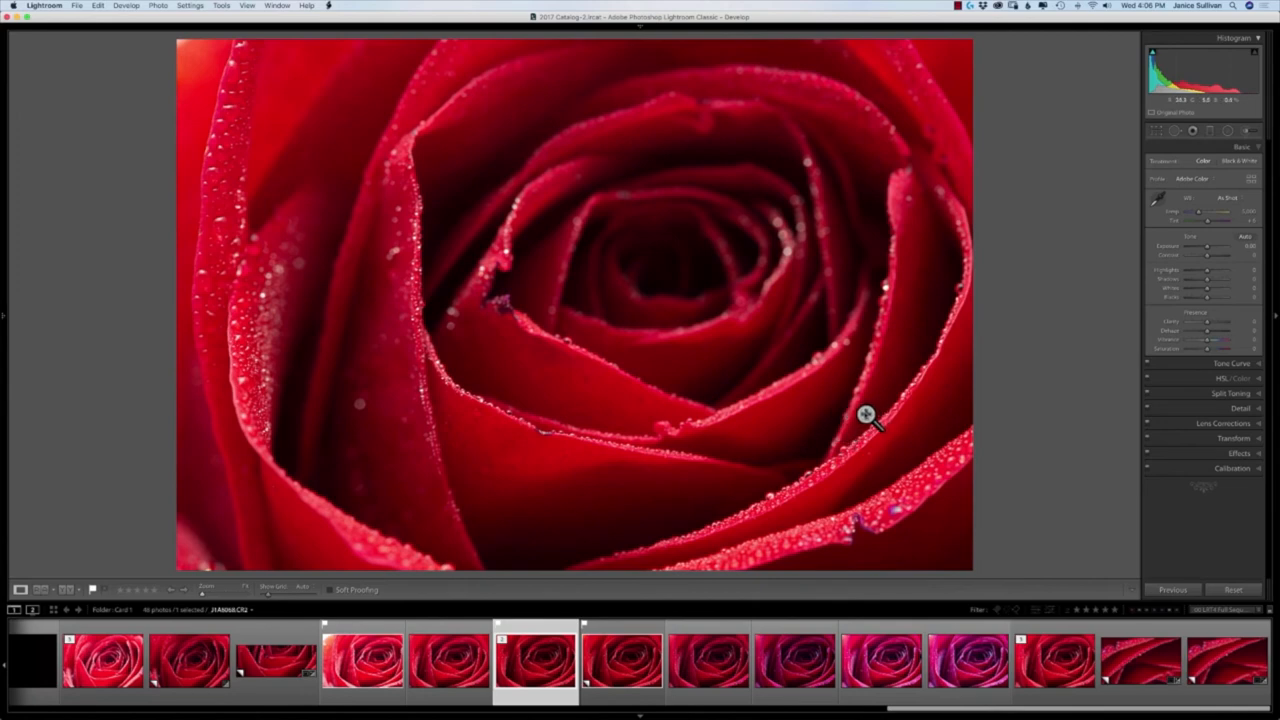
mouse_move(862, 420)
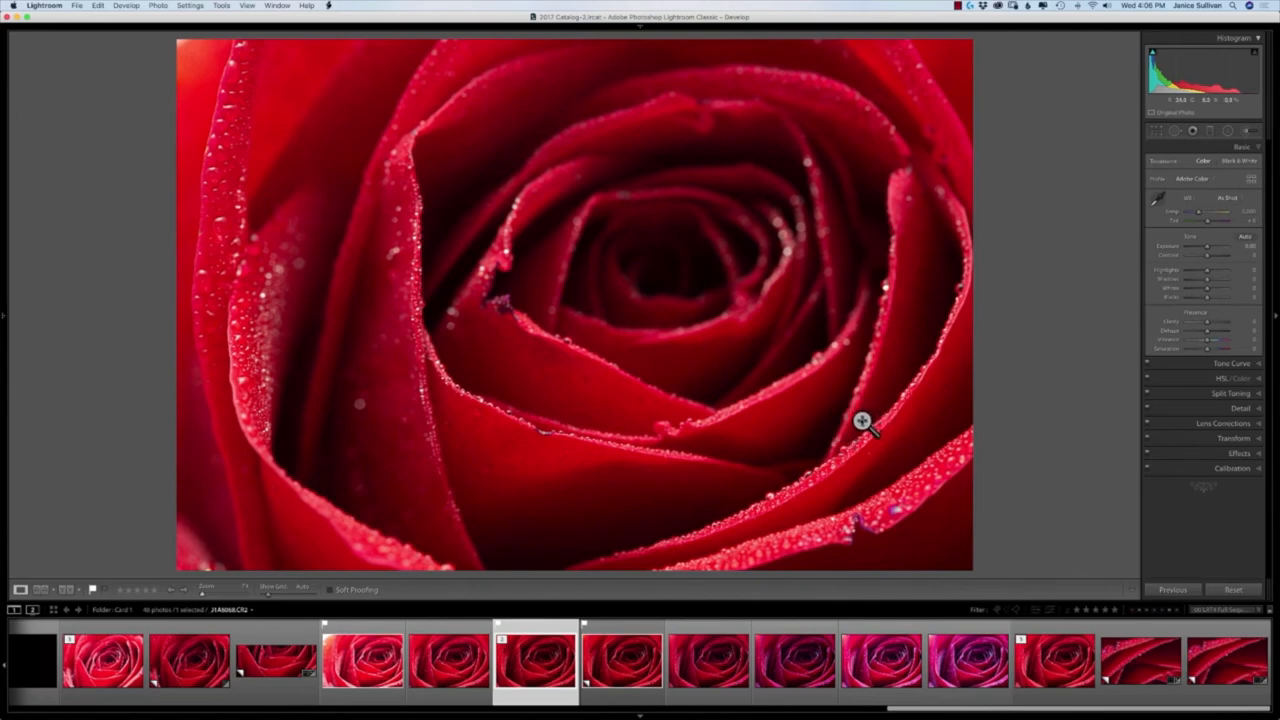
mouse_move(788, 500)
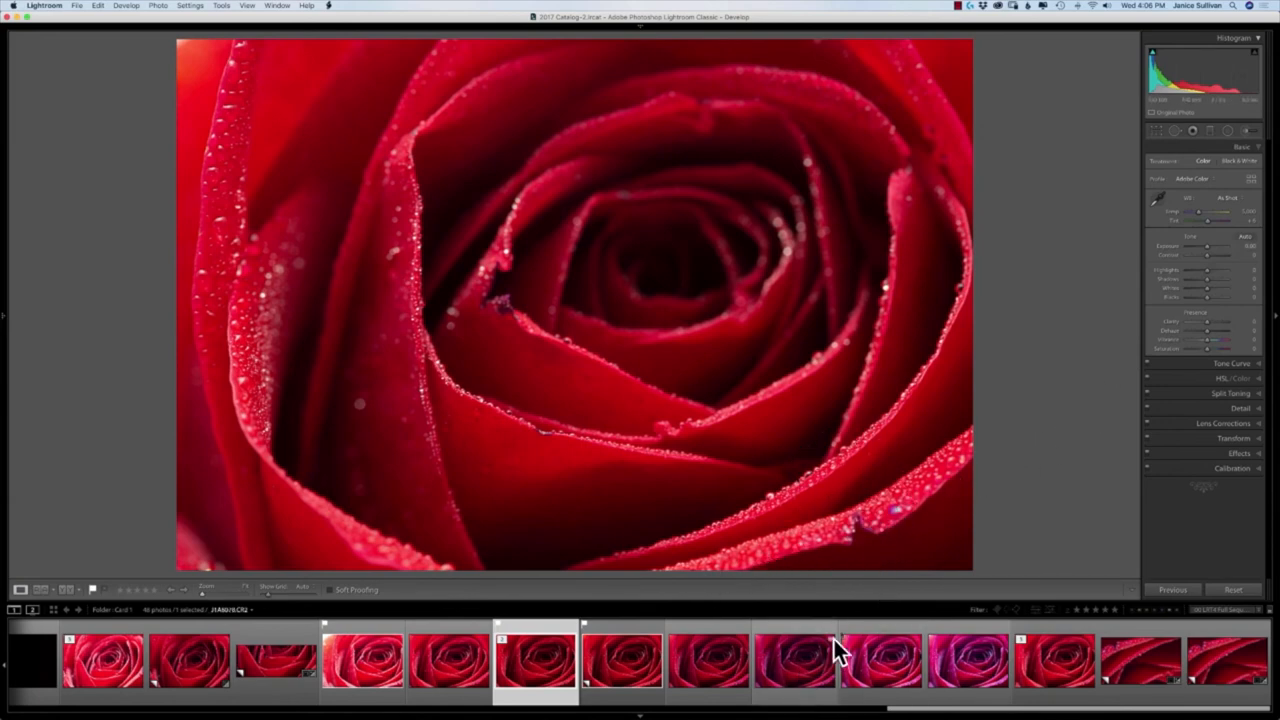
mouse_move(940, 478)
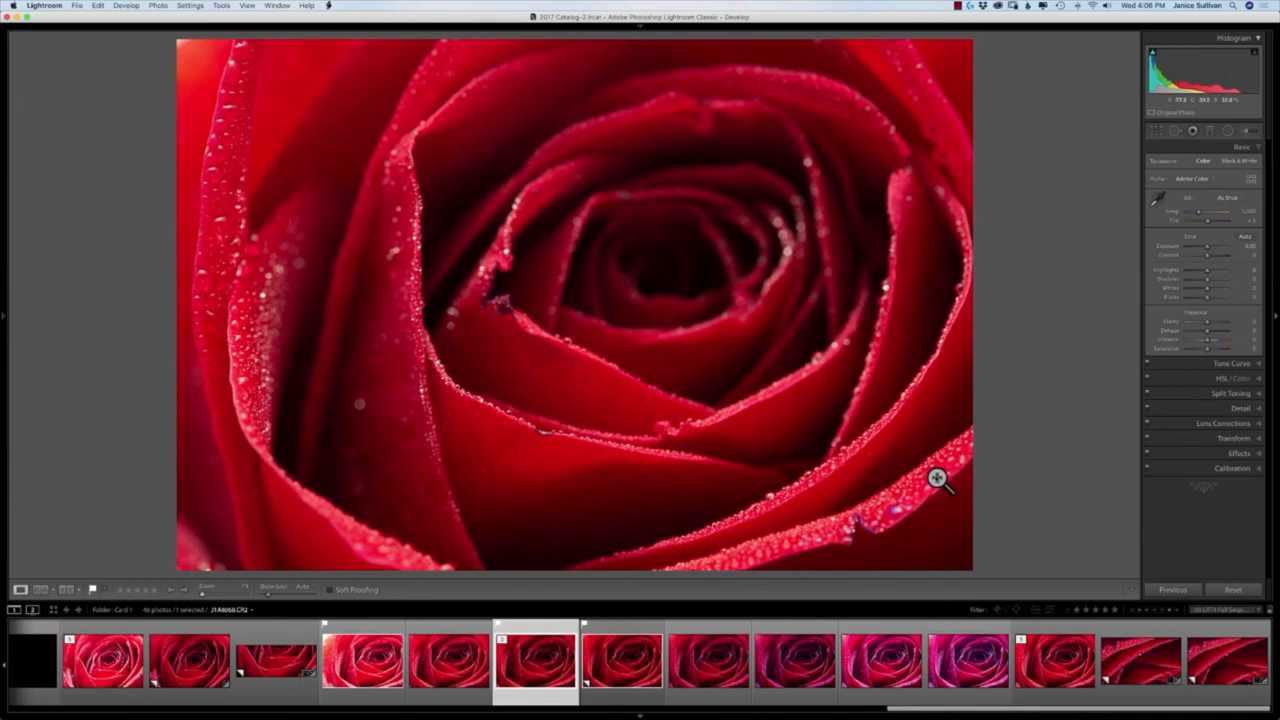
mouse_move(928, 478)
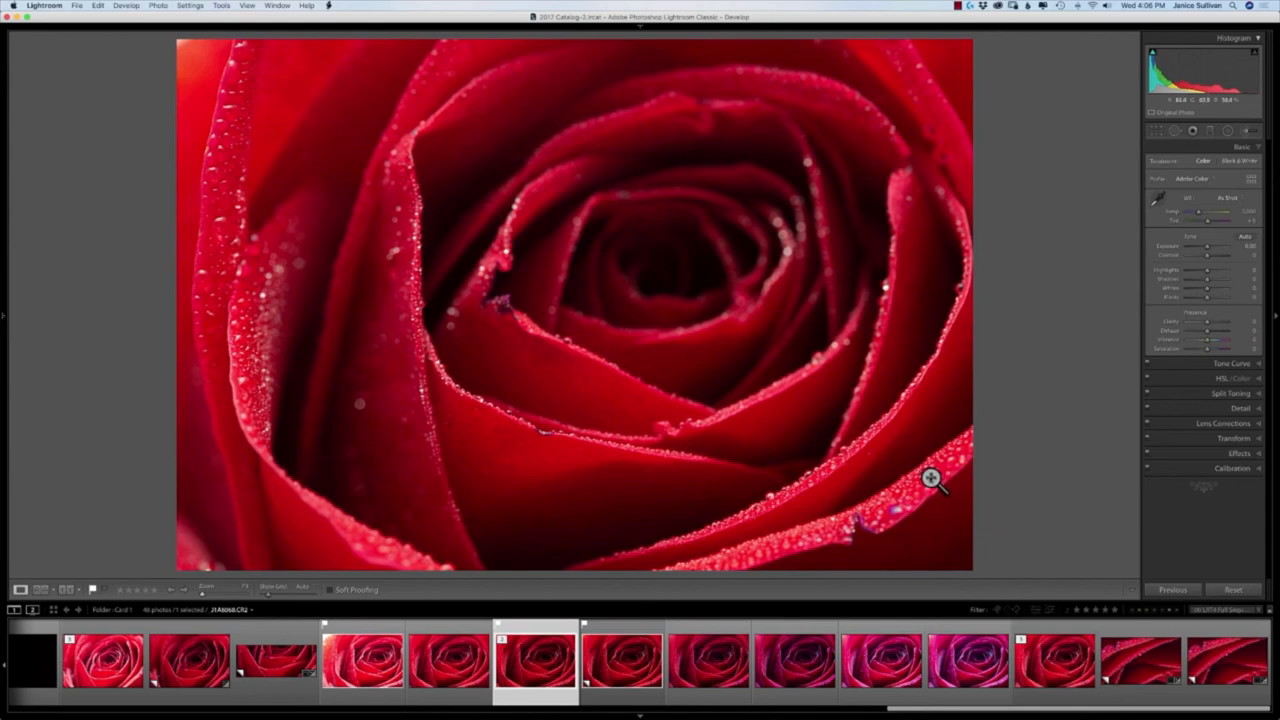
mouse_move(918, 476)
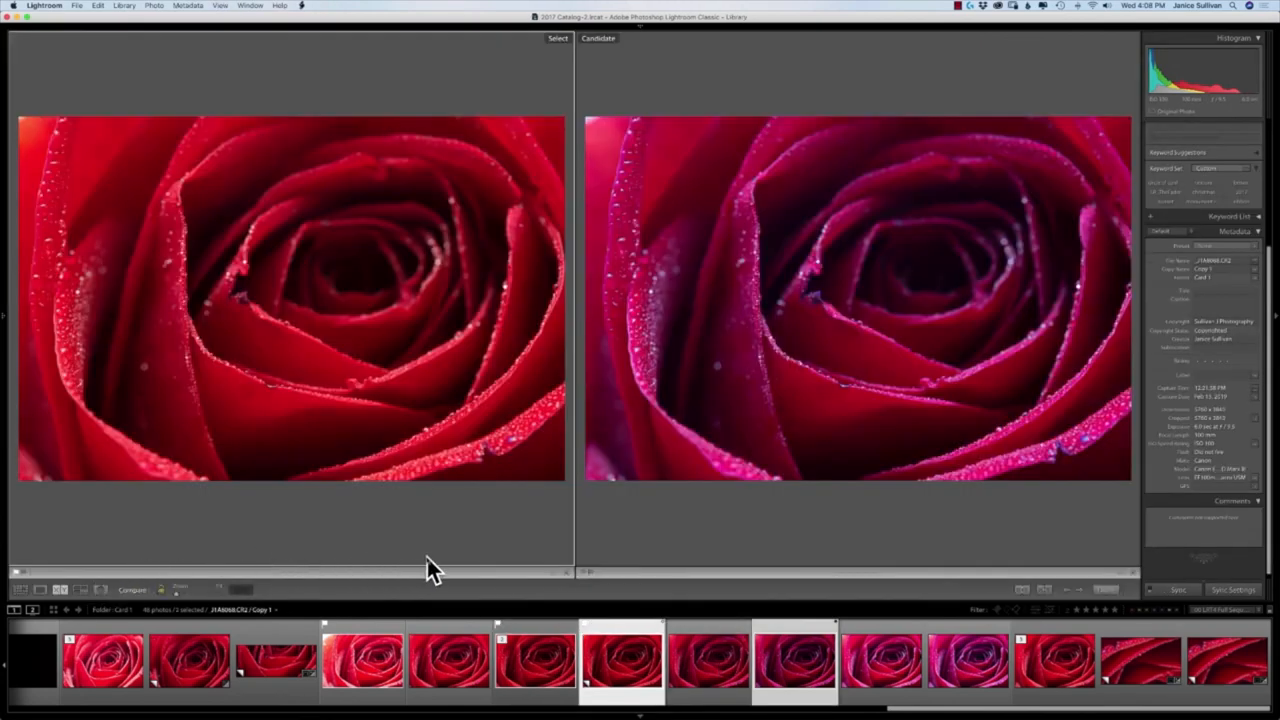
Return to Develop and select the magenta-tinted rose shot from the filmstrip for editing
click(1040, 40)
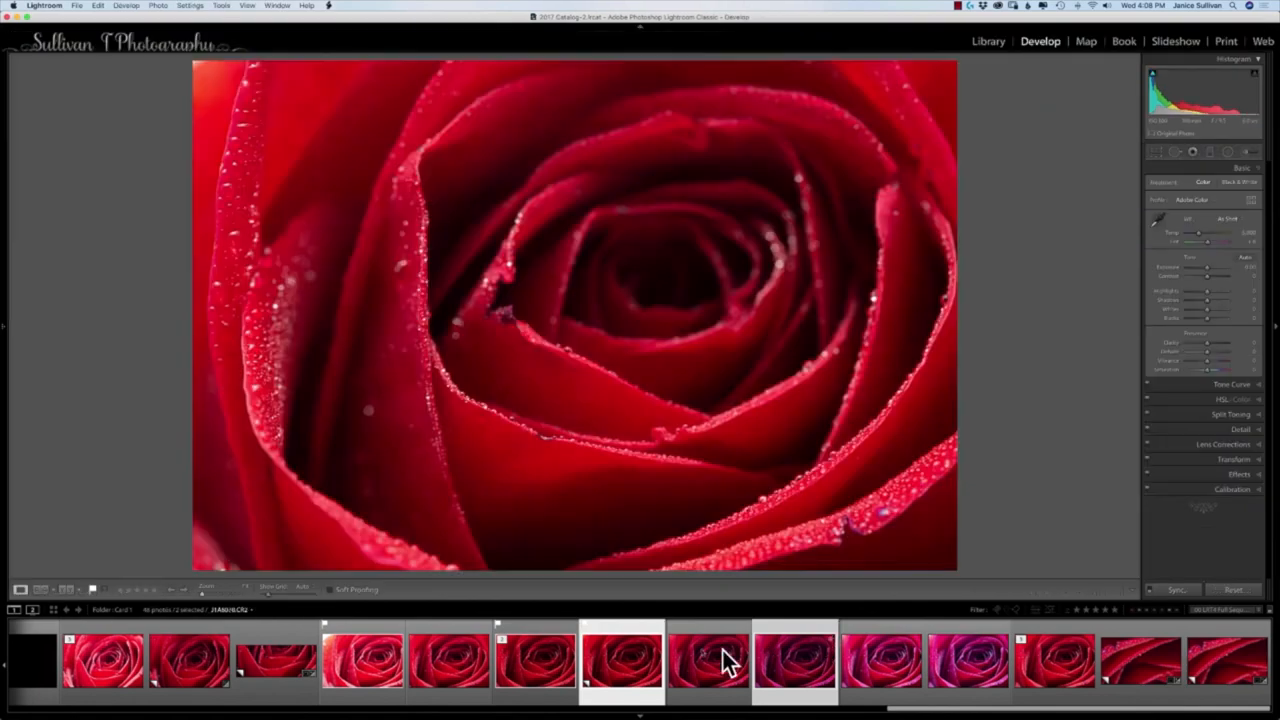
click(796, 660)
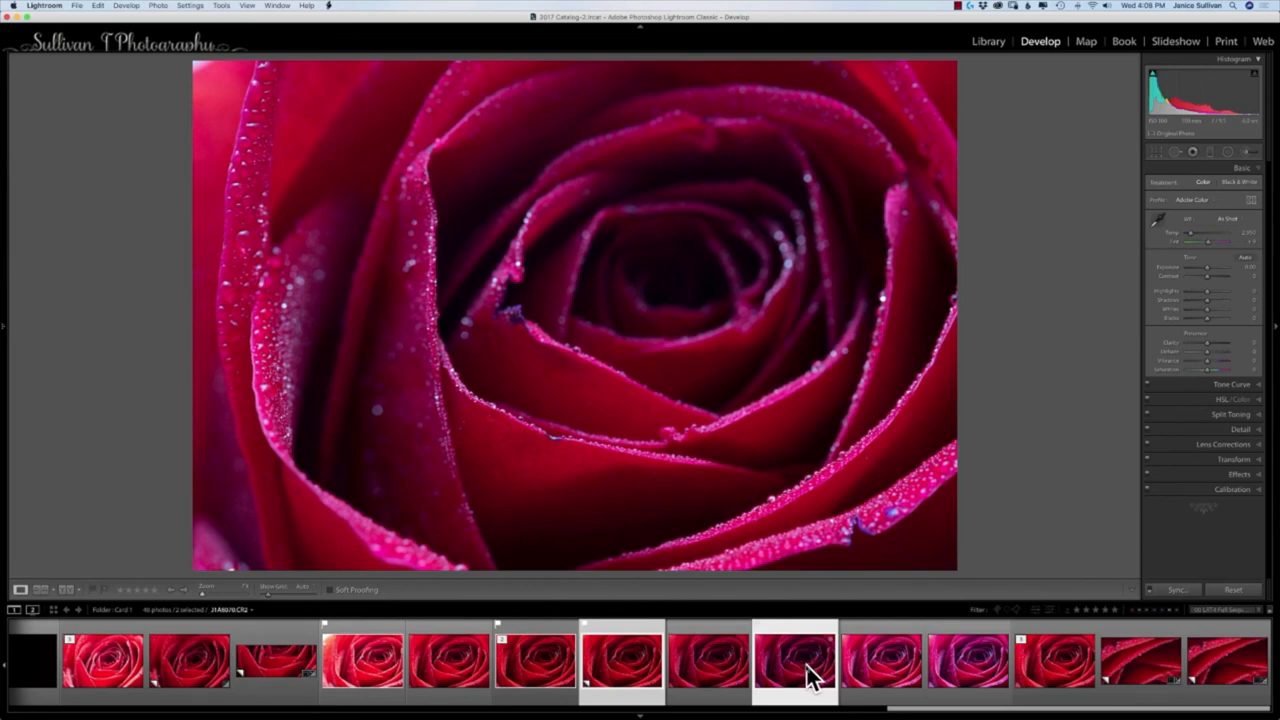
click(964, 660)
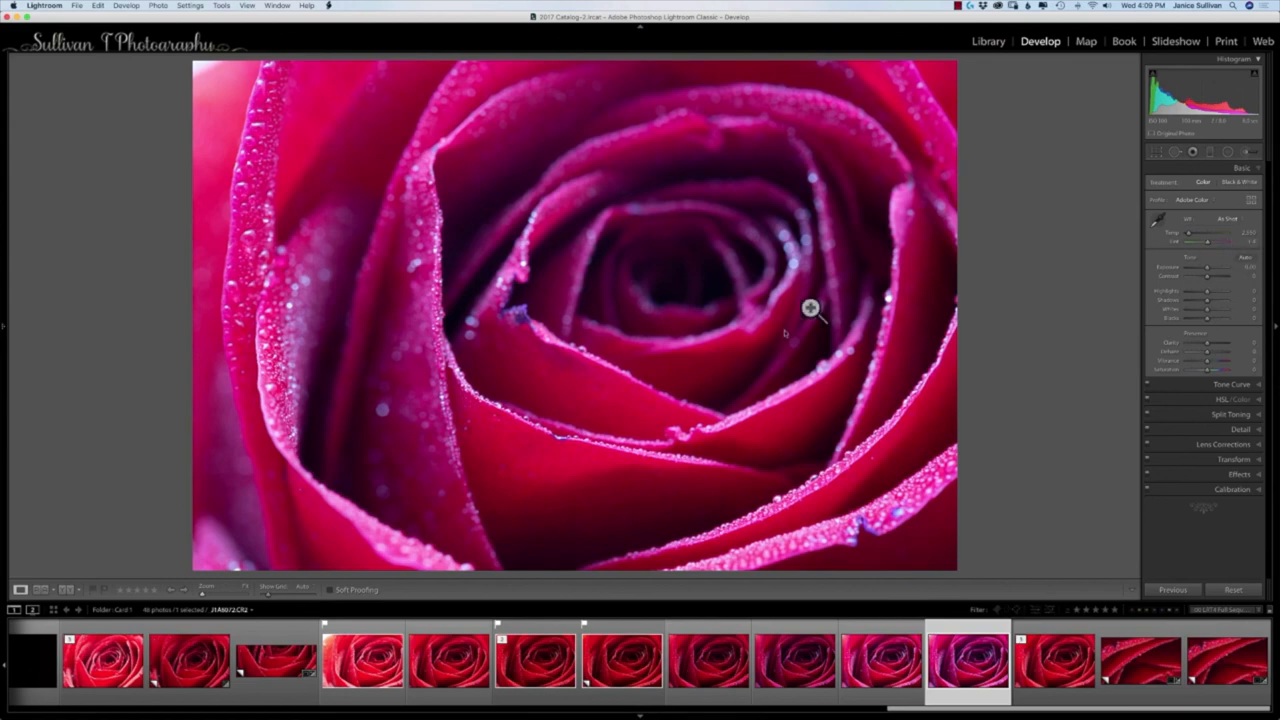
mouse_move(756, 410)
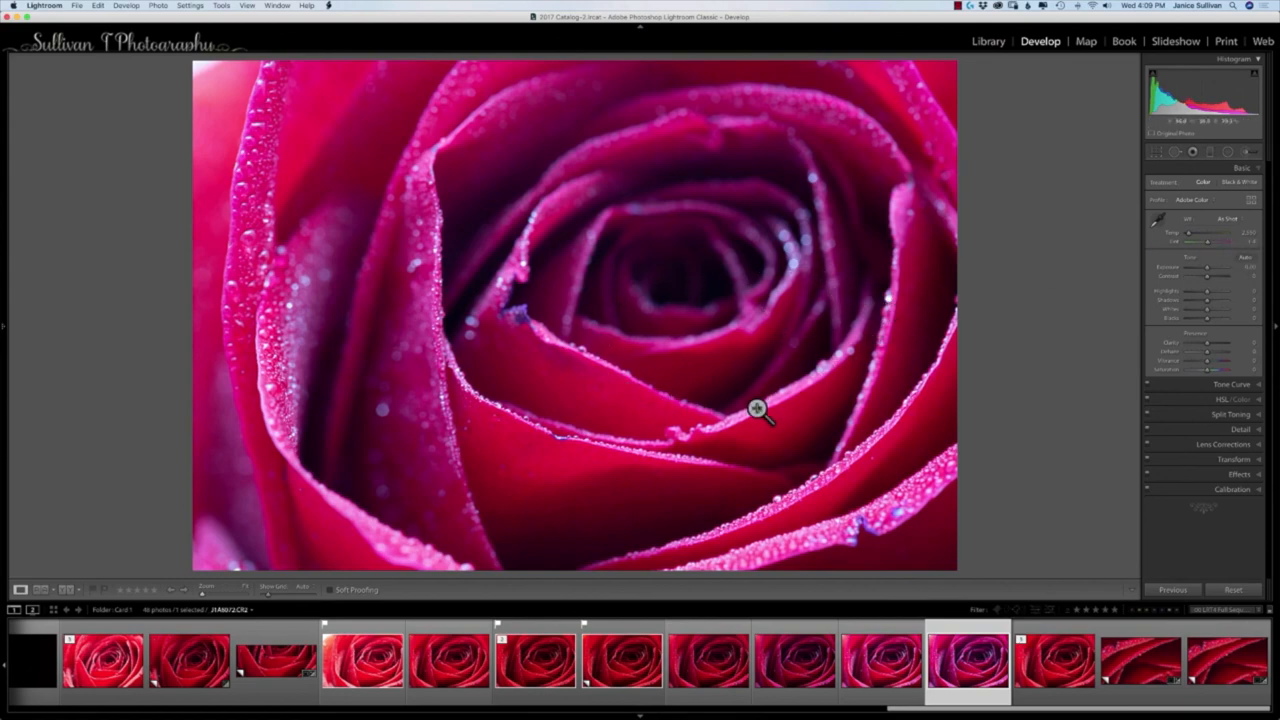